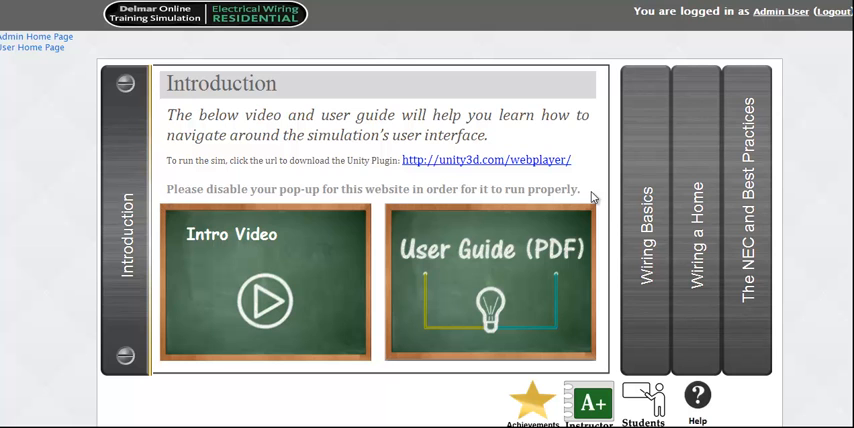
Step: From Wiring Basics, open the 'Single-pole switch in circuit with feed at switch (EWR Fig 5-13)' exercise dashboard
{"action": "left_click", "coordinate": [646, 220]}
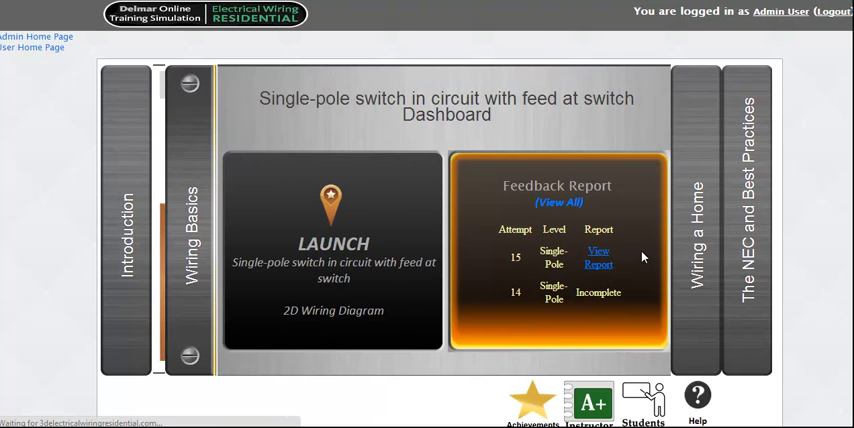
{"action": "left_click", "coordinate": [696, 242]}
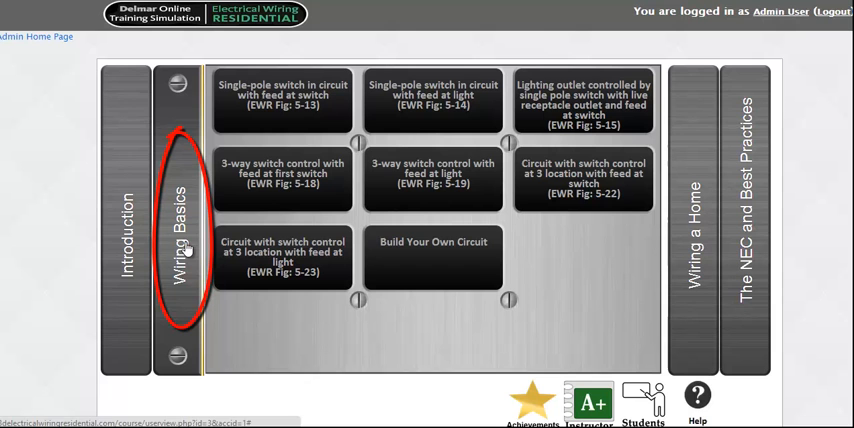
{"action": "left_click", "coordinate": [284, 256]}
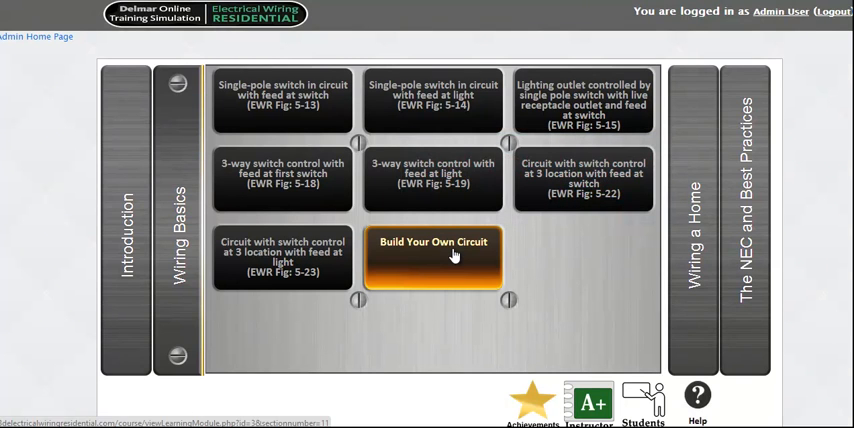
{"action": "left_click", "coordinate": [284, 100]}
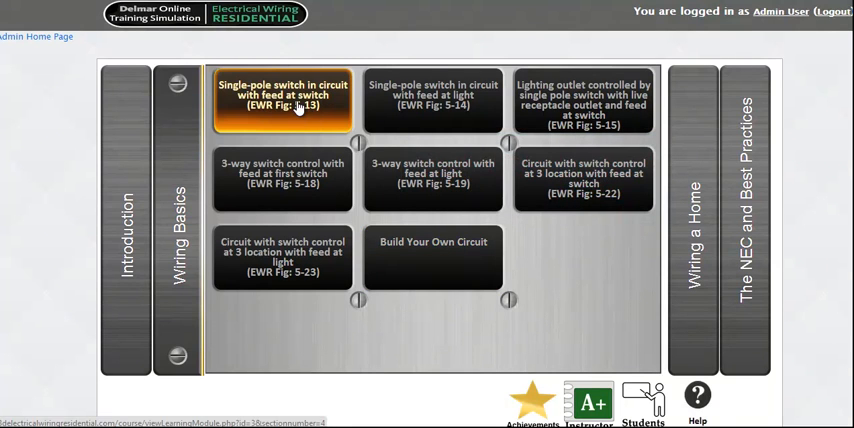
{"action": "left_click", "coordinate": [284, 96]}
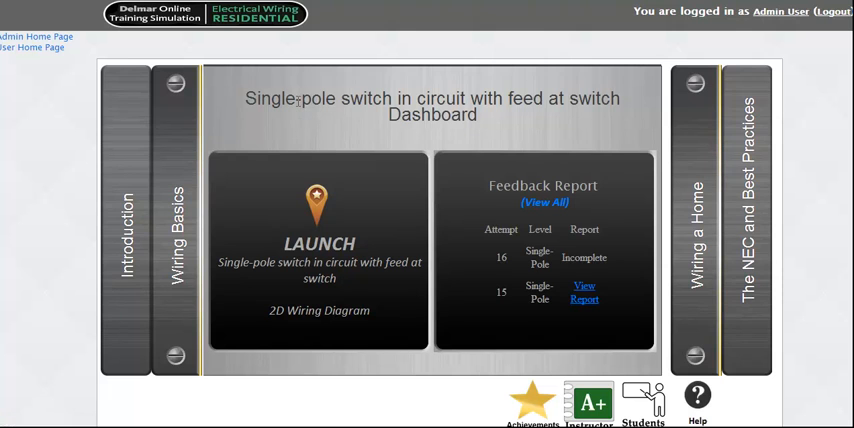
{"action": "mouse_move", "coordinate": [318, 200]}
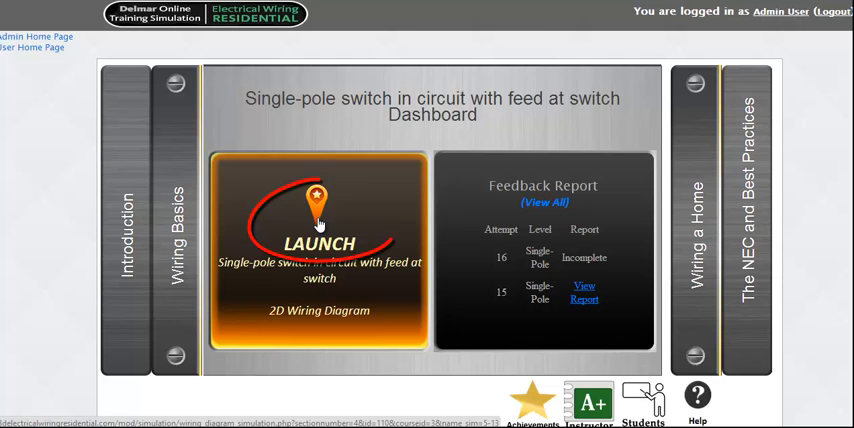
Step: Launch the 2D diagram, view and close its explanation, then start the cable run from box A to B
{"action": "left_click", "coordinate": [320, 244]}
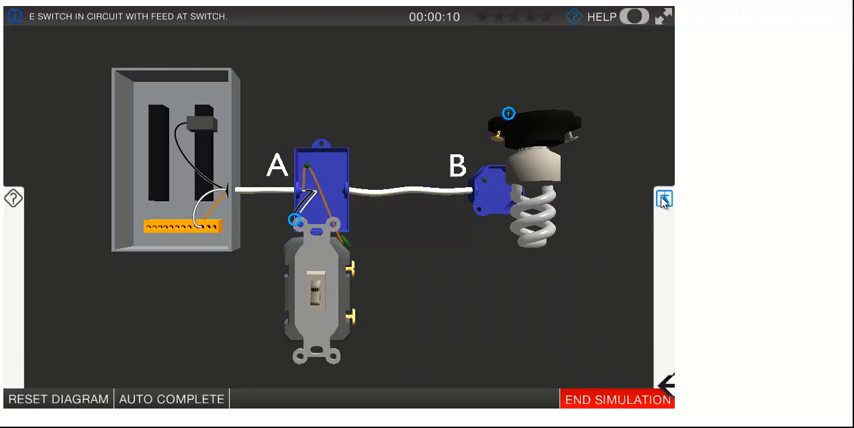
{"action": "left_click", "coordinate": [664, 196]}
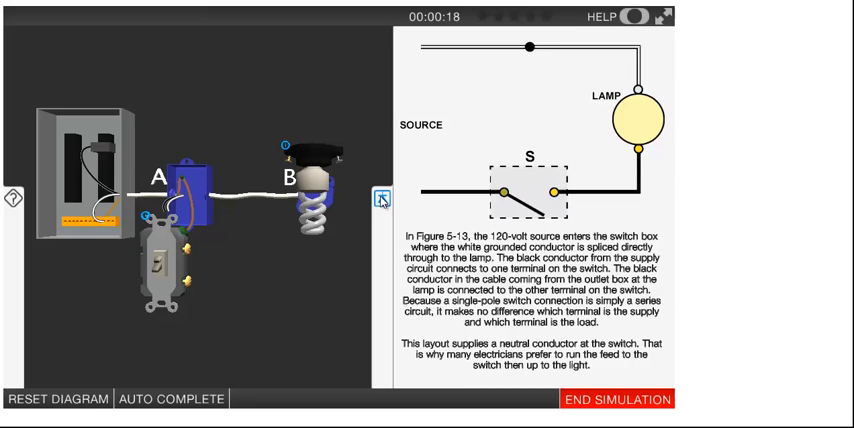
{"action": "left_click", "coordinate": [380, 196]}
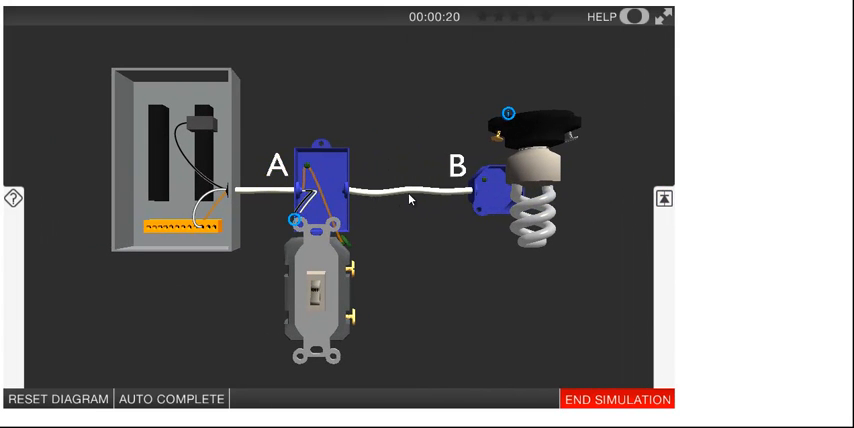
{"action": "left_click", "coordinate": [380, 192]}
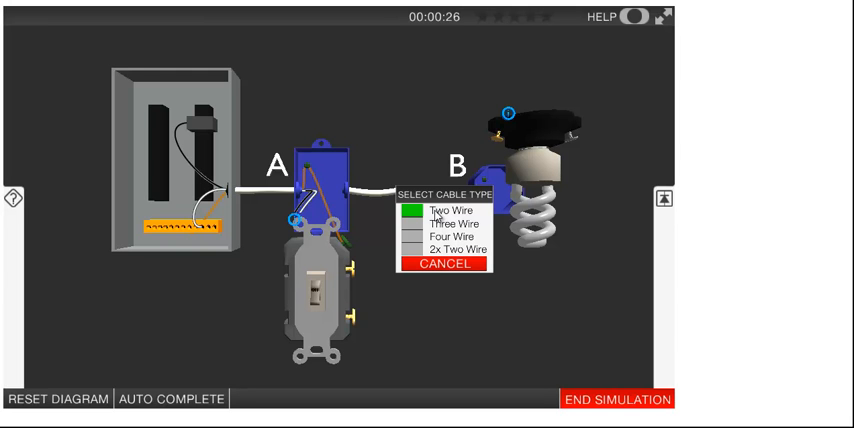
Step: Choose the cable type for the A–B run and connect its conductors in the light box B close-up
{"action": "left_click", "coordinate": [452, 210]}
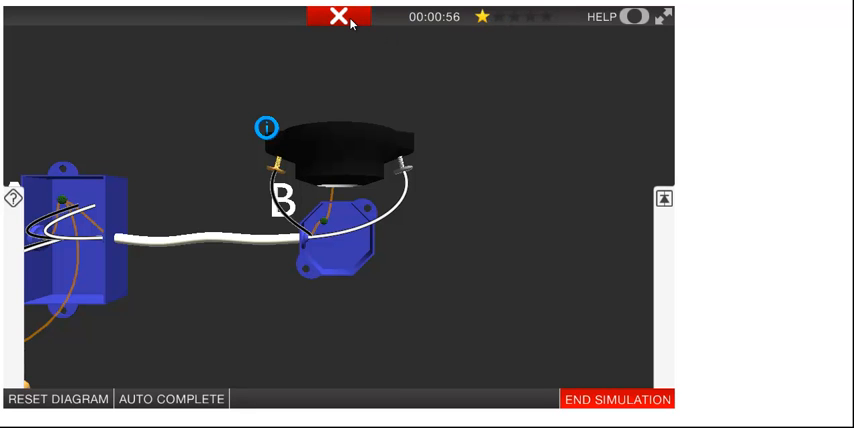
{"action": "left_click", "coordinate": [336, 16]}
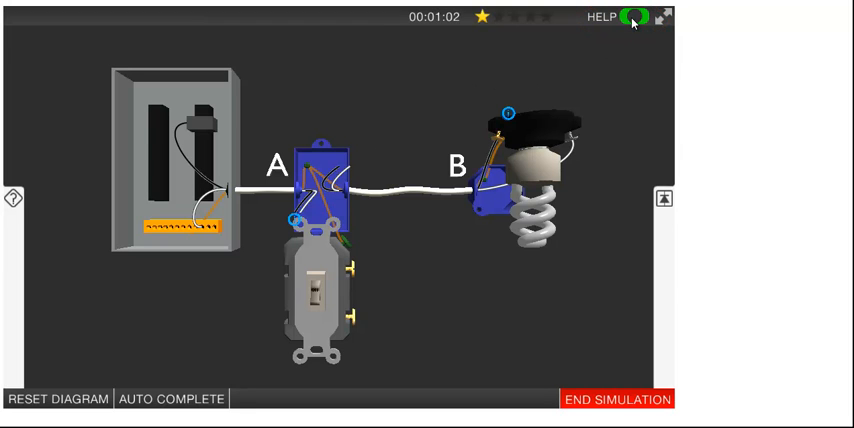
Step: Return to the dashboard and open the feedback report for attempt 17, scored 20%
{"action": "left_click", "coordinate": [632, 16]}
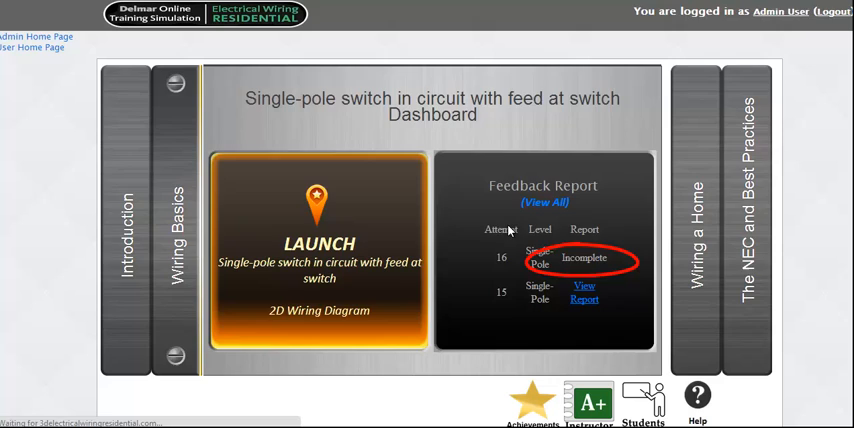
{"action": "left_click", "coordinate": [584, 292]}
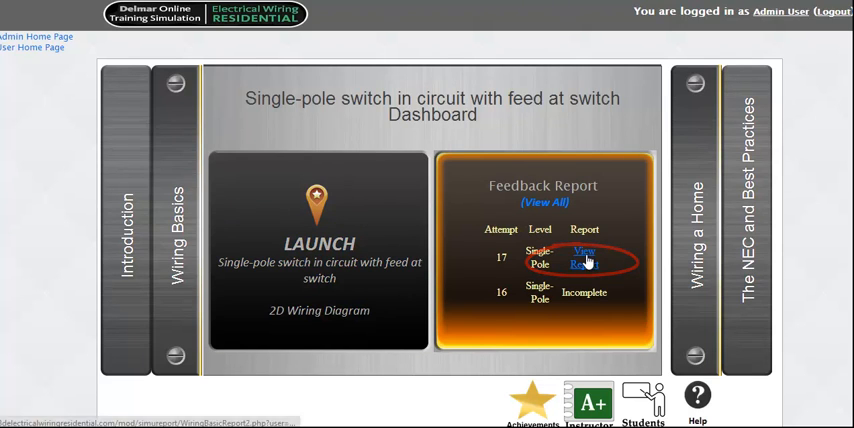
{"action": "left_click", "coordinate": [584, 256]}
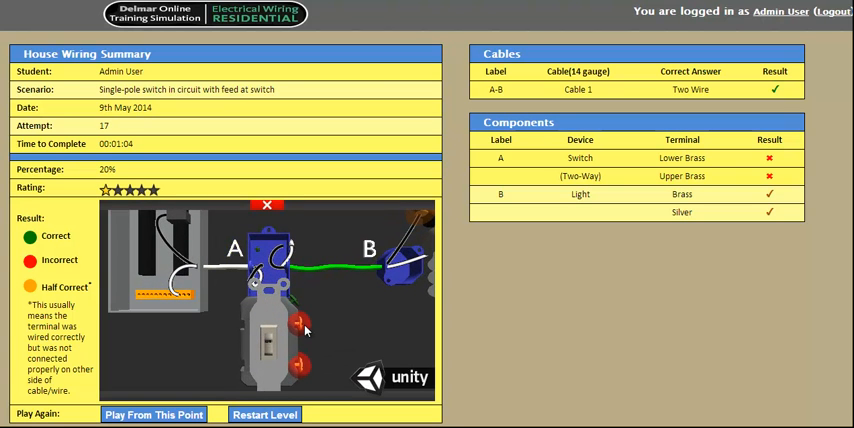
{"action": "mouse_move", "coordinate": [328, 288]}
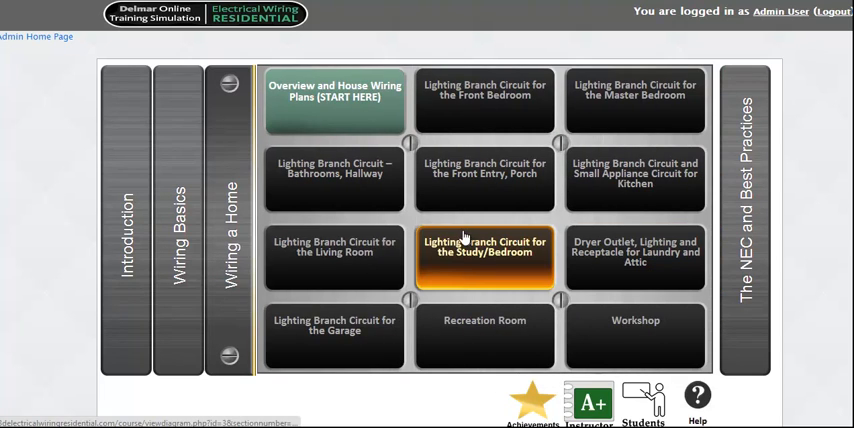
{"action": "mouse_move", "coordinate": [636, 332]}
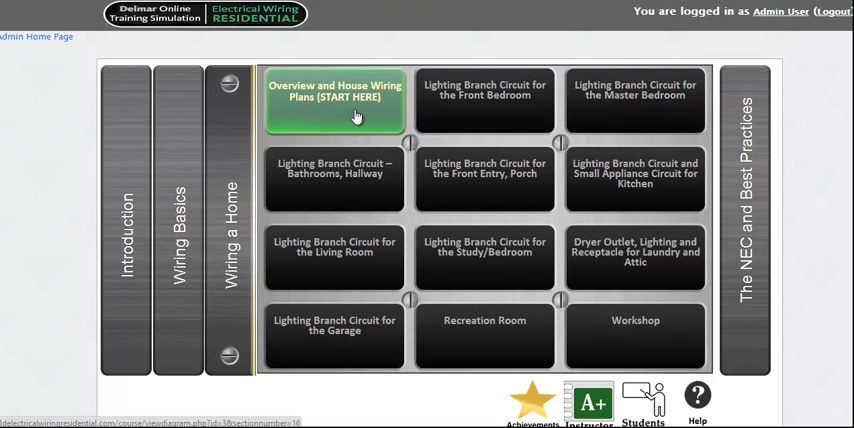
Step: View the Front Bedroom lighting branch 2D diagram, then exit back to its circuit dashboard
{"action": "left_click", "coordinate": [484, 96]}
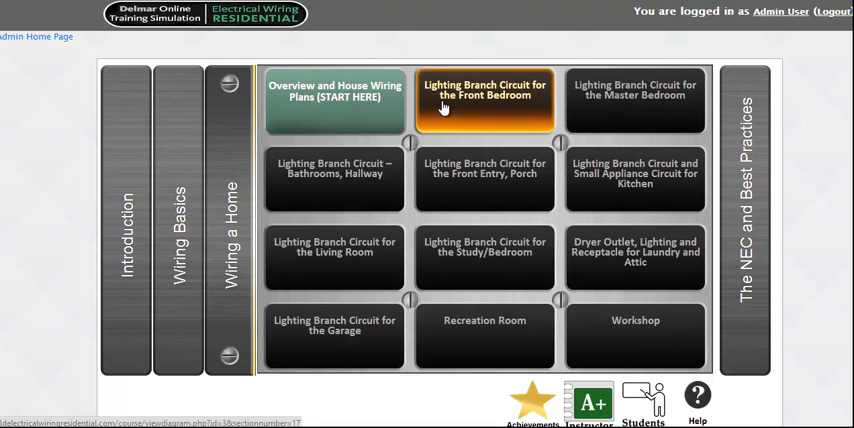
{"action": "left_click", "coordinate": [484, 94]}
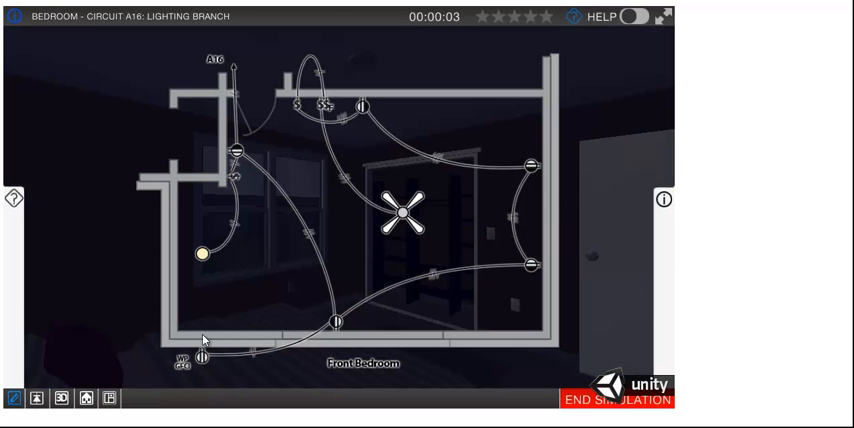
{"action": "mouse_move", "coordinate": [112, 372]}
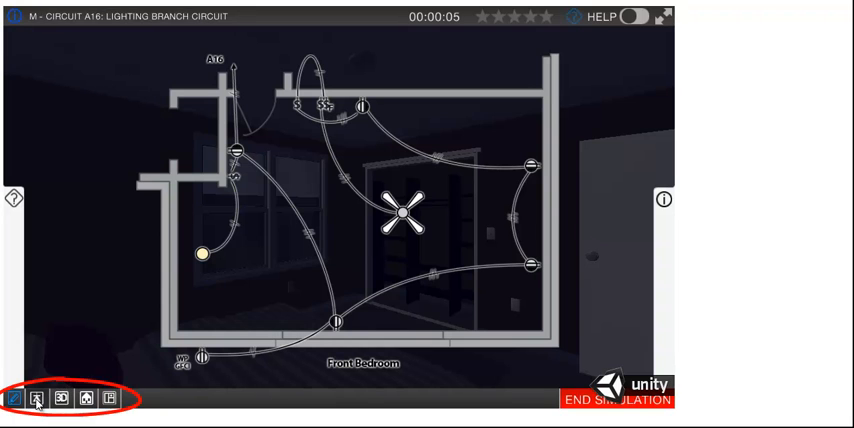
{"action": "left_click", "coordinate": [42, 400]}
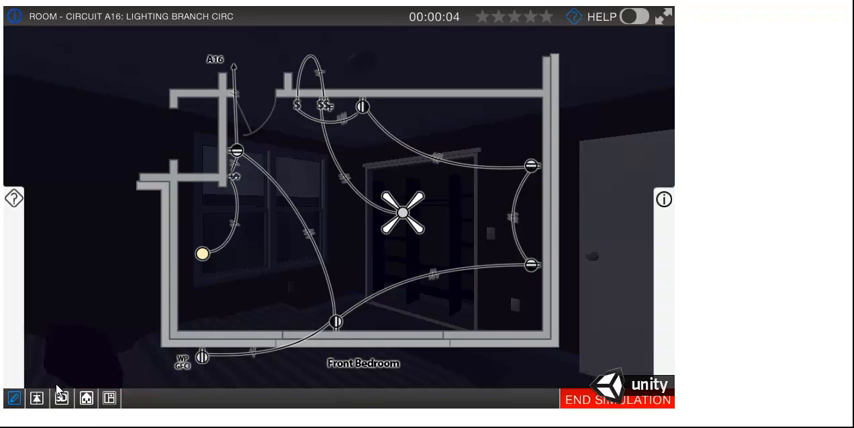
{"action": "left_click", "coordinate": [36, 402]}
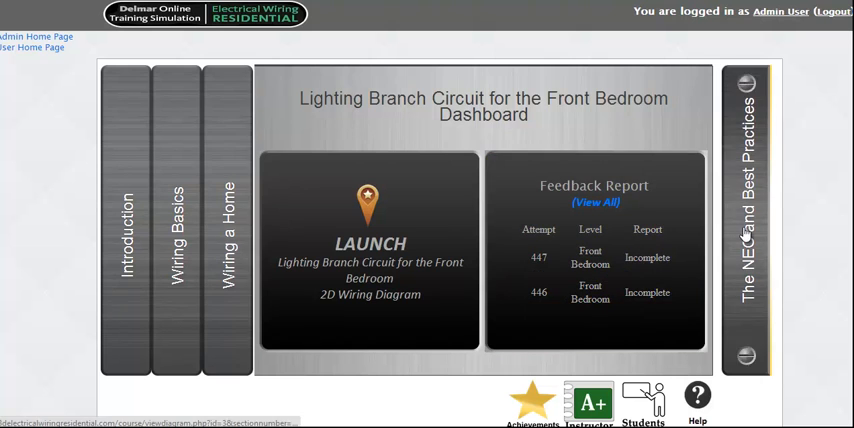
Step: Start the Front Bedroom NEC and Best Practices quiz, dismiss the notice and answer a question
{"action": "left_click", "coordinate": [744, 200]}
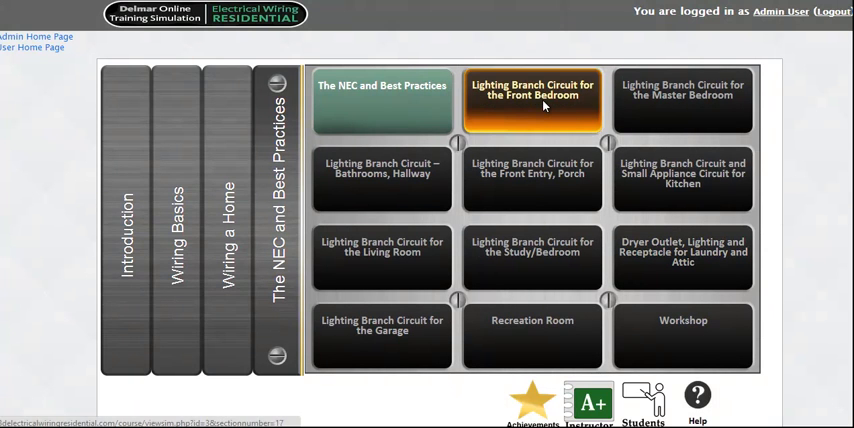
{"action": "left_click", "coordinate": [532, 90]}
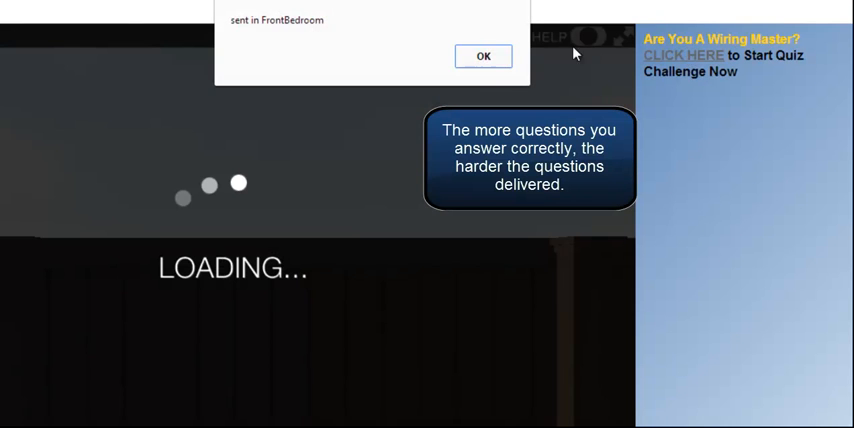
{"action": "left_click", "coordinate": [482, 56]}
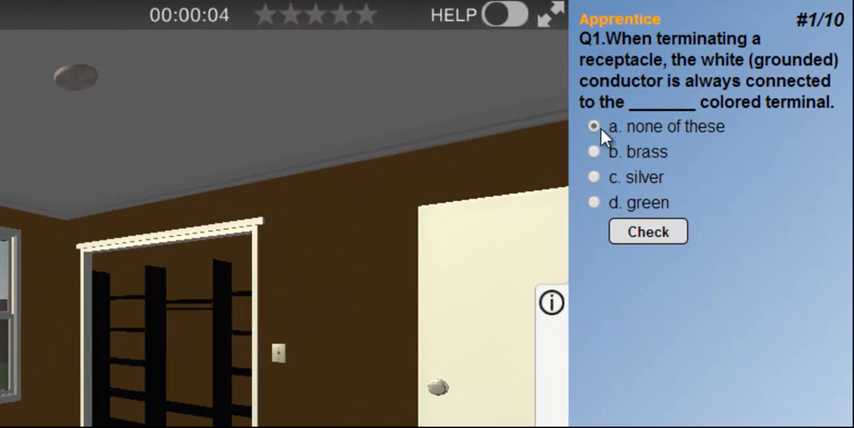
{"action": "left_click", "coordinate": [648, 232]}
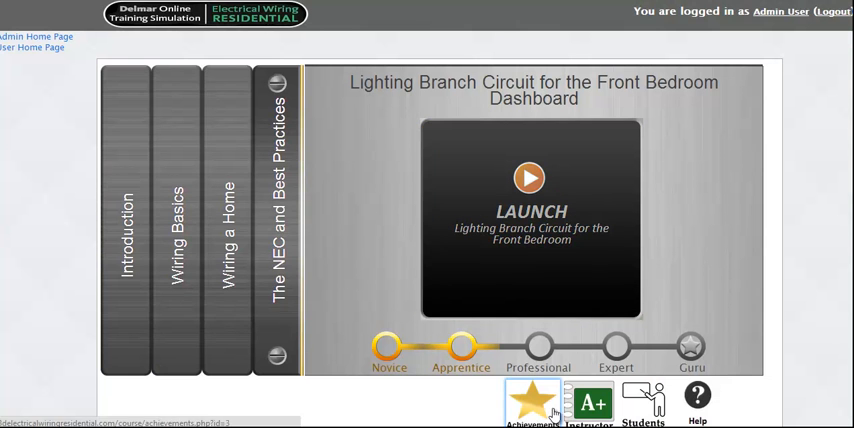
Step: Browse the Achievements page of circuit levels, then go back to the wiring simulation
{"action": "left_click", "coordinate": [532, 404]}
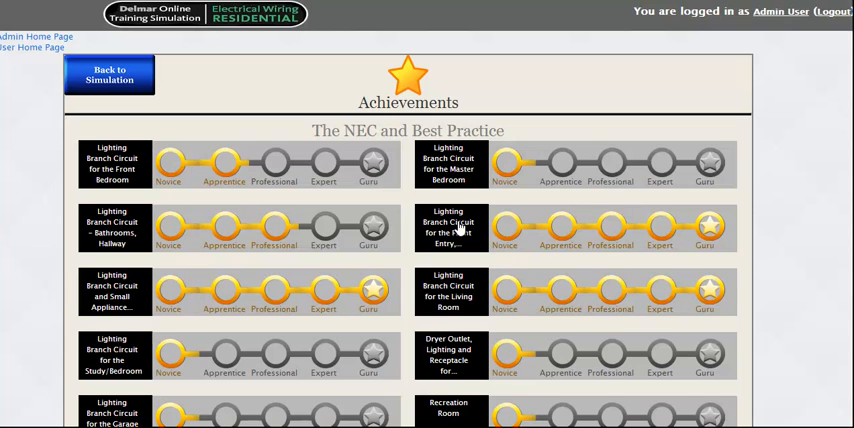
{"action": "scroll", "scroll_direction": "down", "scroll_amount": 3}
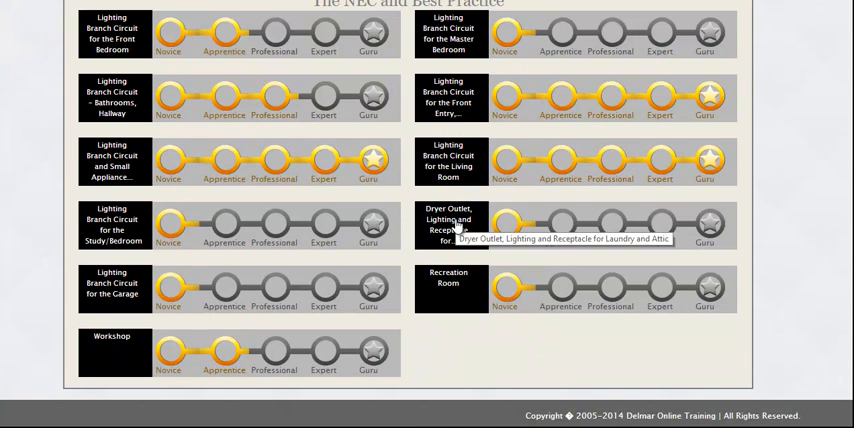
{"action": "scroll", "scroll_direction": "up", "scroll_amount": 3}
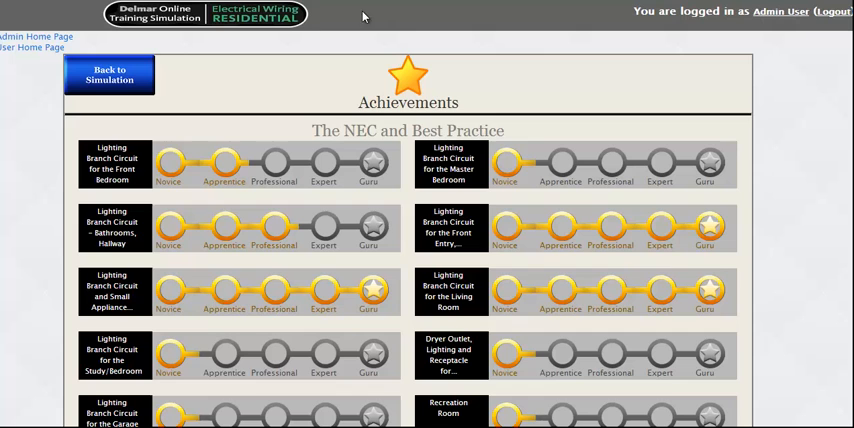
{"action": "left_click", "coordinate": [108, 74]}
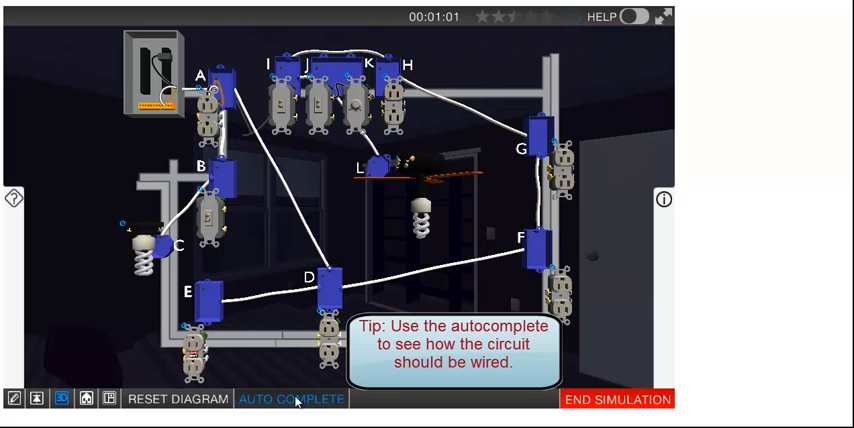
Step: Use Auto Complete so the lettered circuit boxes wire themselves
{"action": "left_click", "coordinate": [292, 400]}
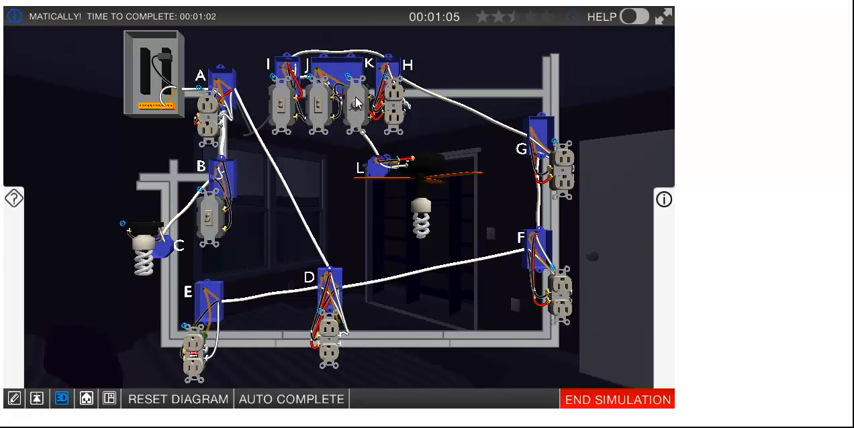
{"action": "mouse_move", "coordinate": [254, 204]}
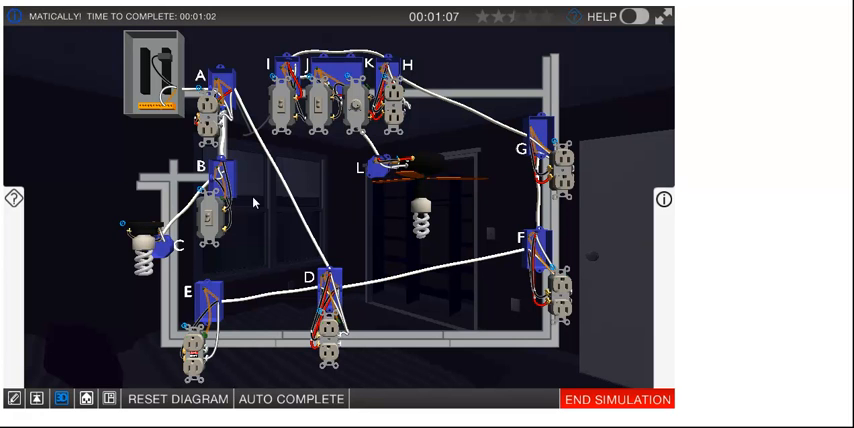